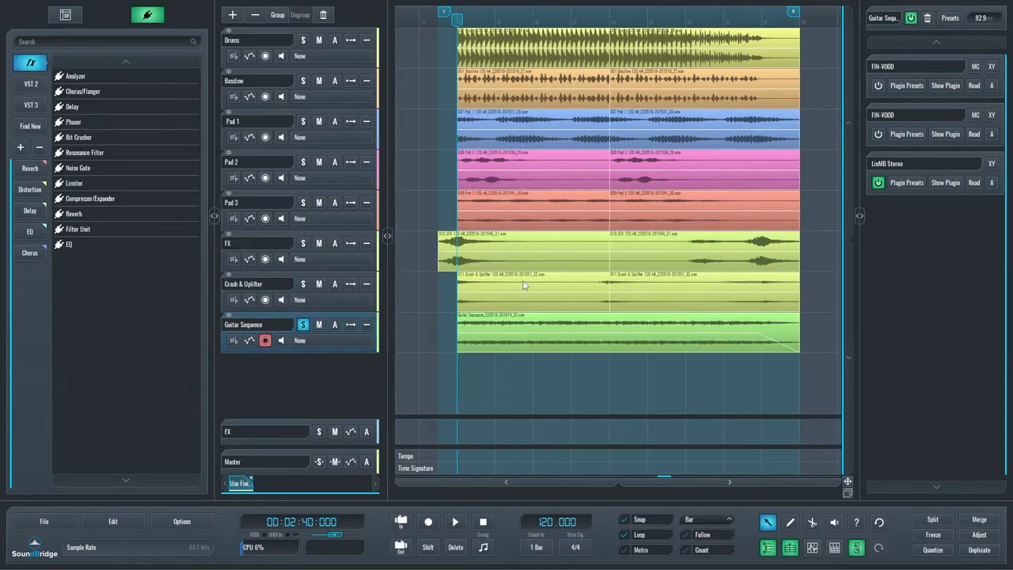
Power on both FIN-VOOD Voodoo FX Finisher plugins on Guitar Sequence and play the soloed guitar
{"action": "left_click", "coordinate": [455, 521]}
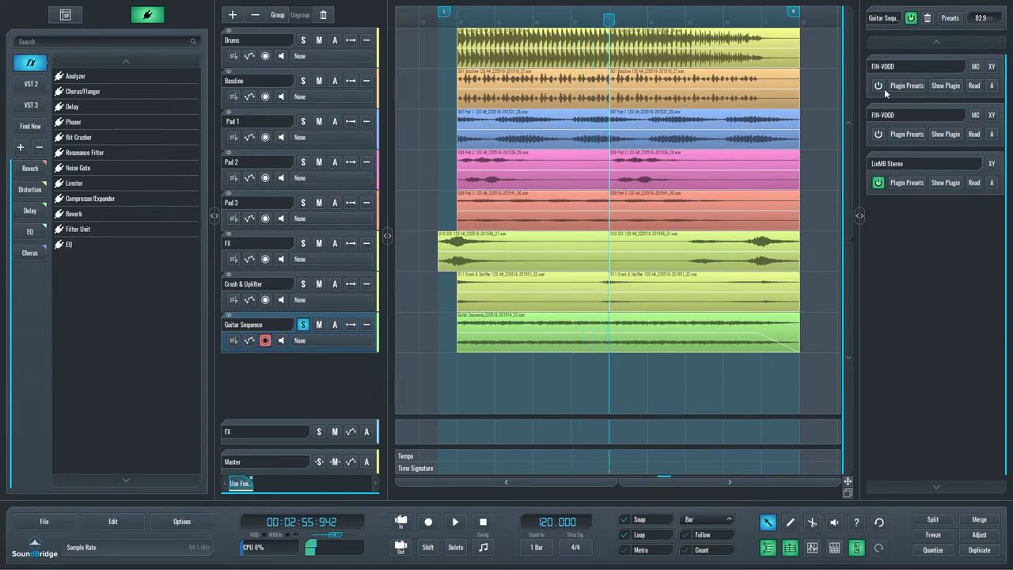
{"action": "left_click", "coordinate": [877, 85]}
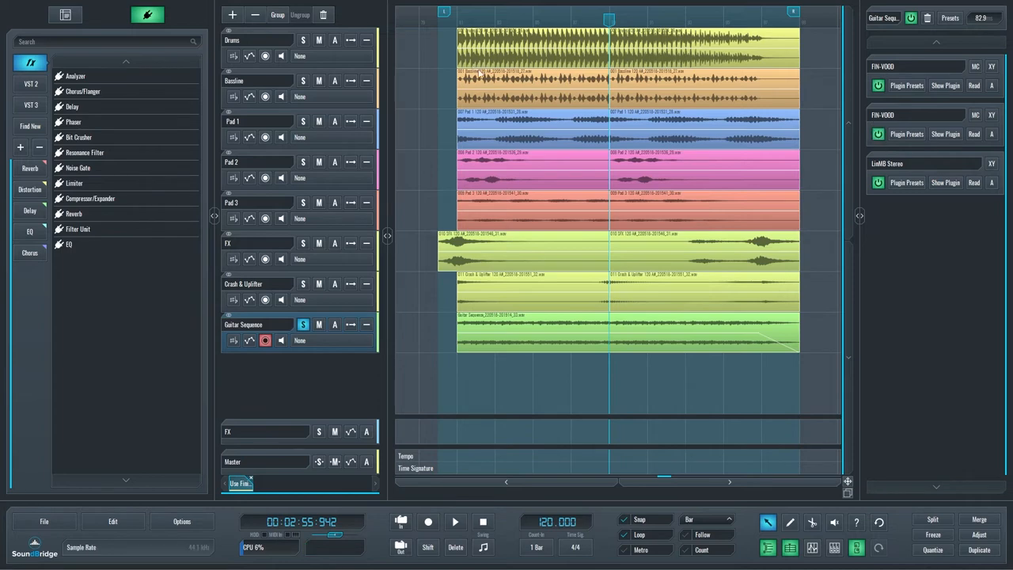
{"action": "left_click", "coordinate": [454, 522]}
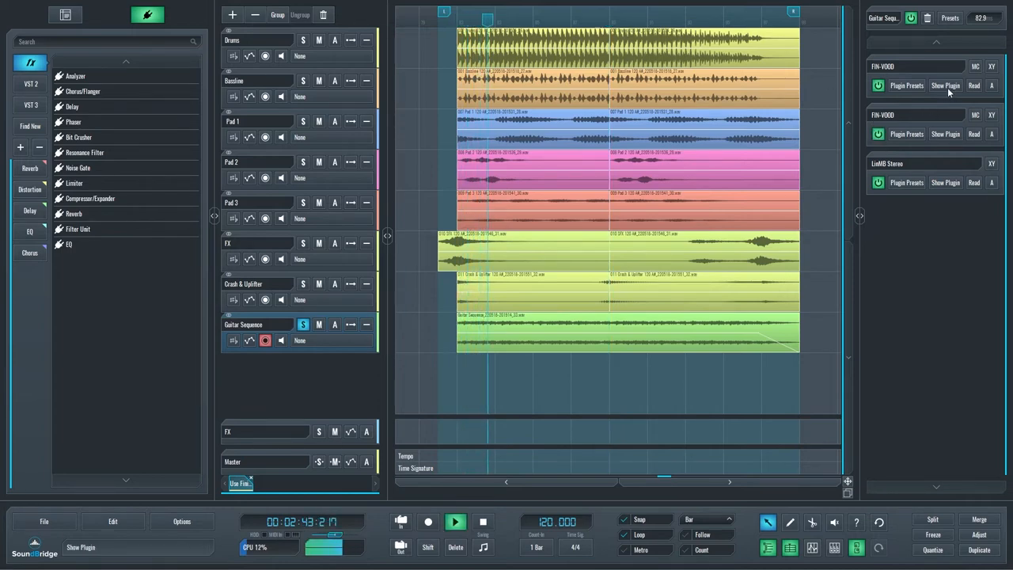
Show the Voodoo FX Finisher window in Under A Spell mode and close BangBang Tremolo
{"action": "left_click", "coordinate": [944, 85]}
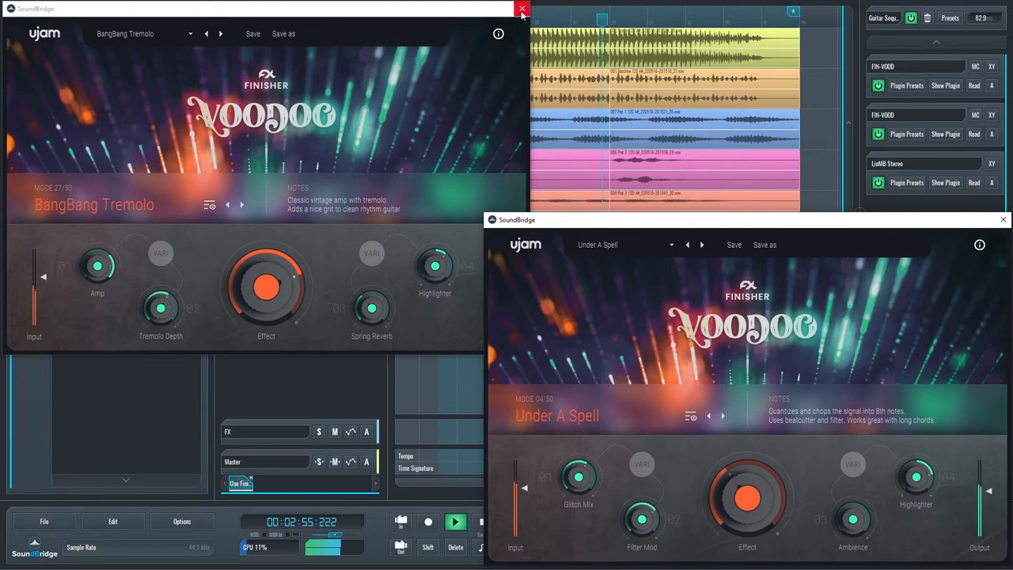
{"action": "left_click", "coordinate": [522, 9]}
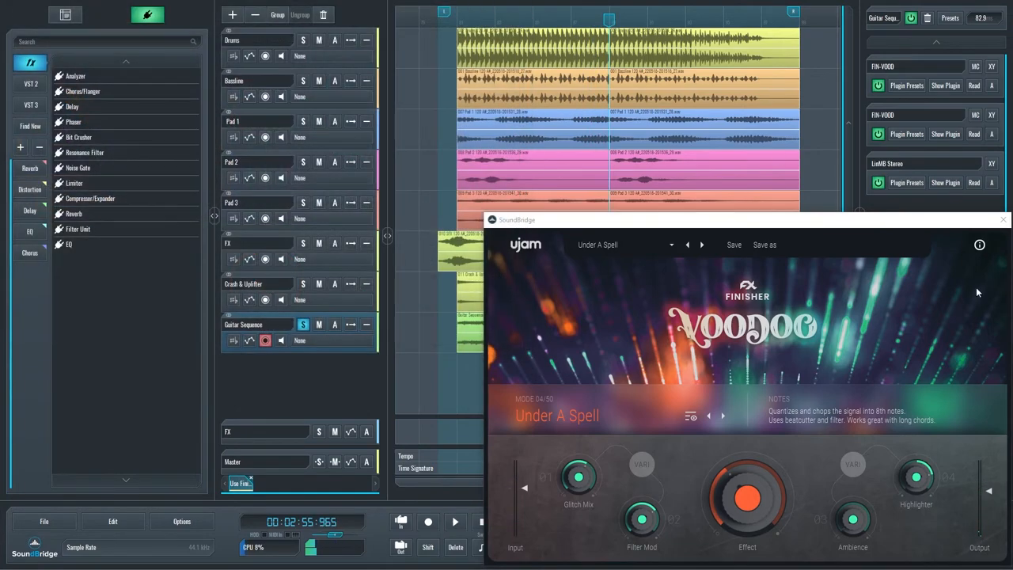
Close the remaining plugin window and un-solo the Guitar Sequence track
{"action": "left_click", "coordinate": [1003, 219]}
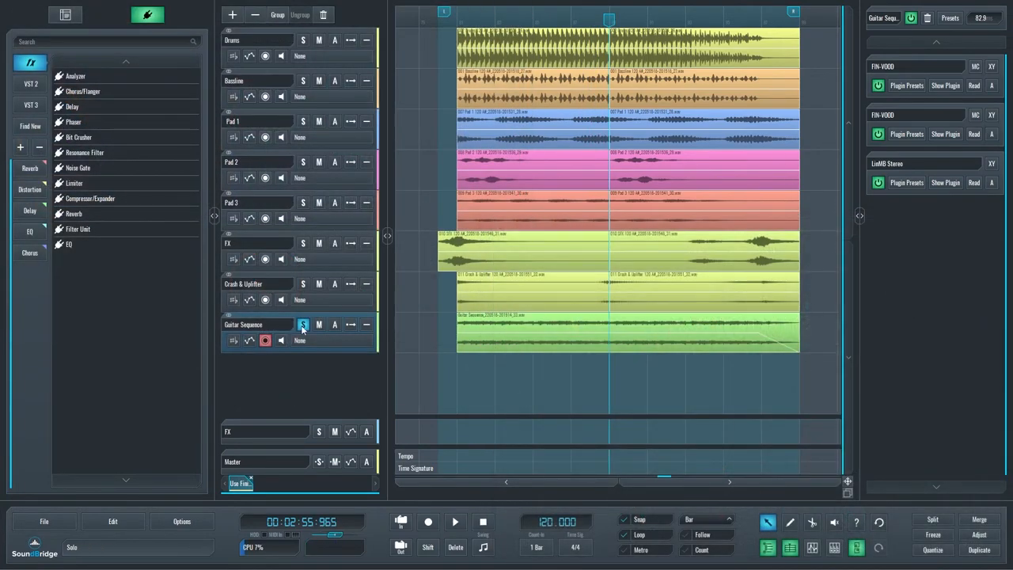
{"action": "left_click", "coordinate": [454, 522]}
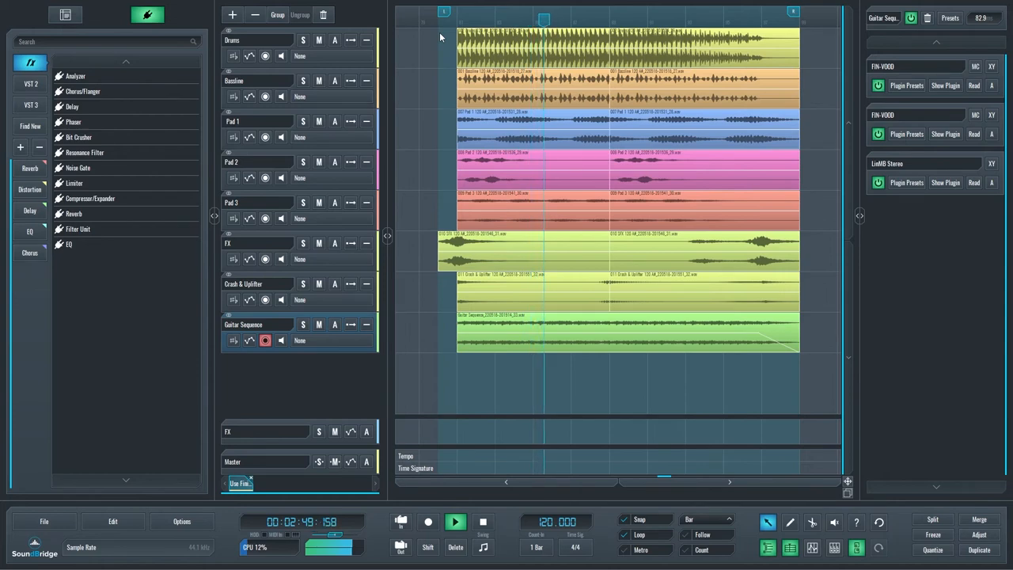
Audition the guitar in the full mix, then stop playback
{"action": "left_click", "coordinate": [454, 521]}
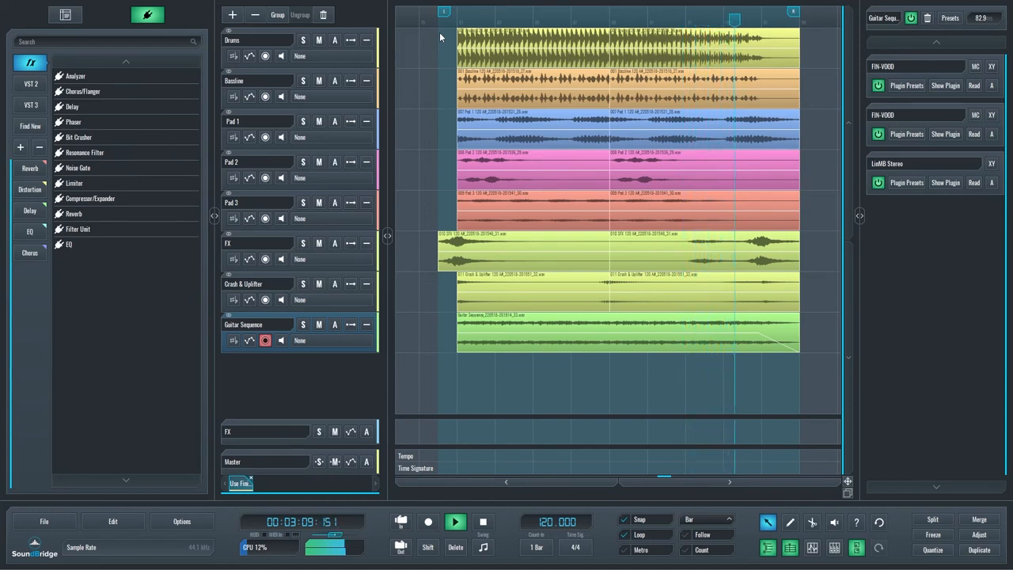
{"action": "left_click", "coordinate": [455, 522]}
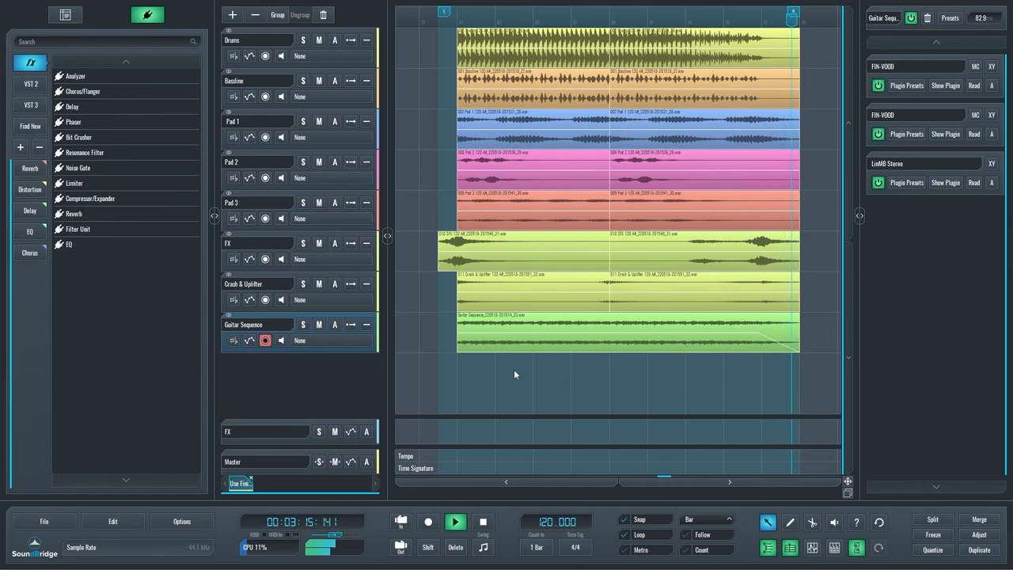
{"action": "left_click", "coordinate": [455, 522]}
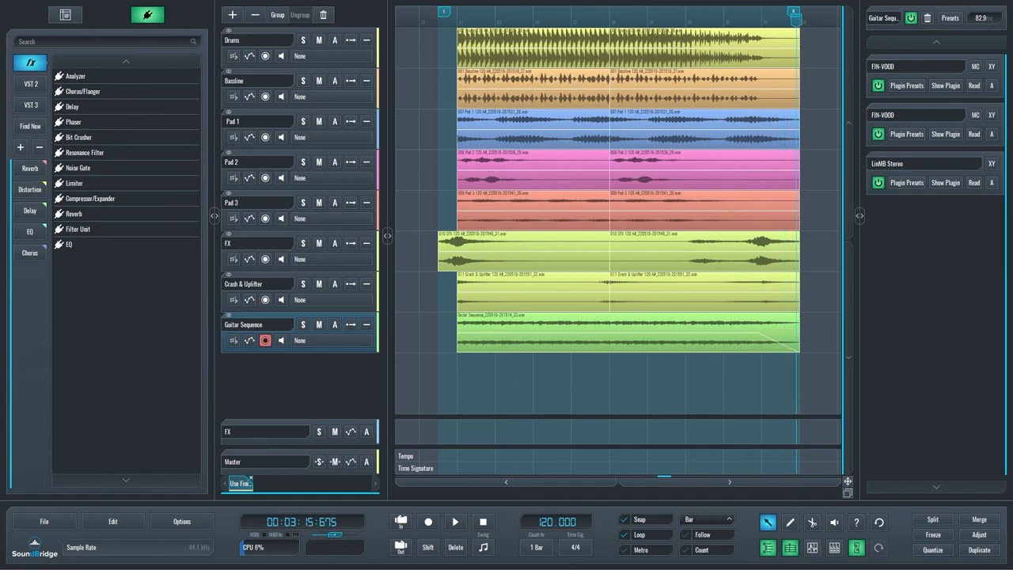